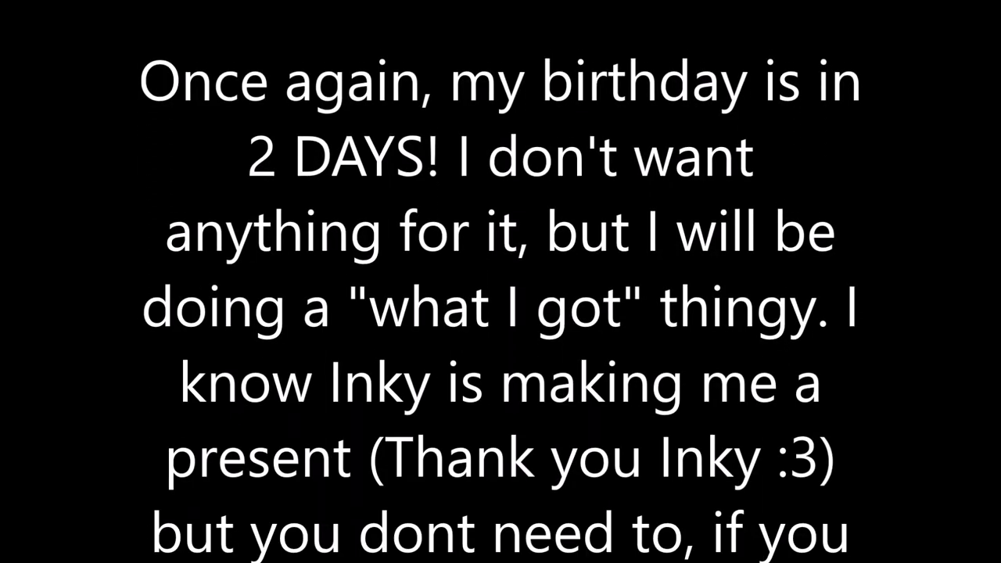
pyautogui.scroll(-3)
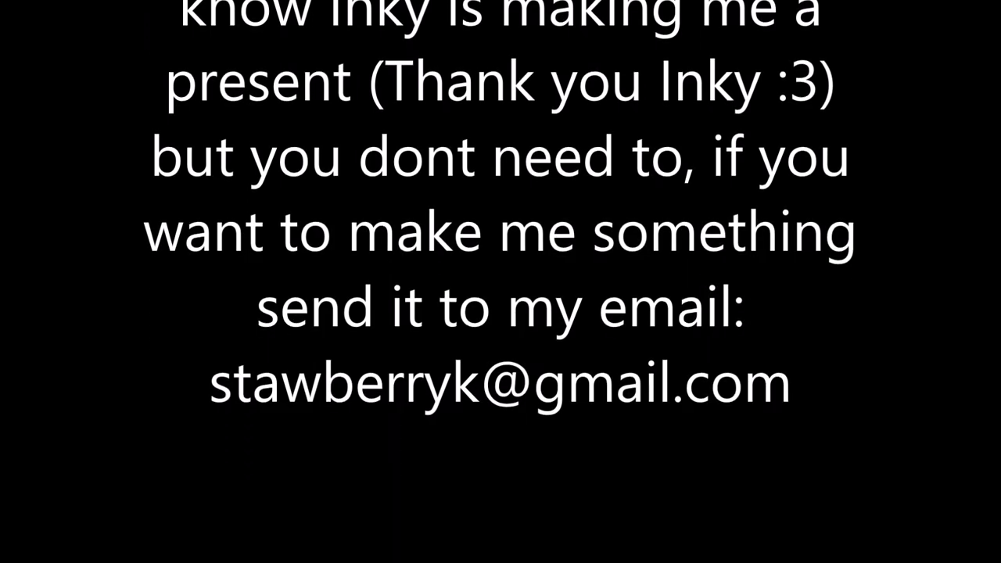